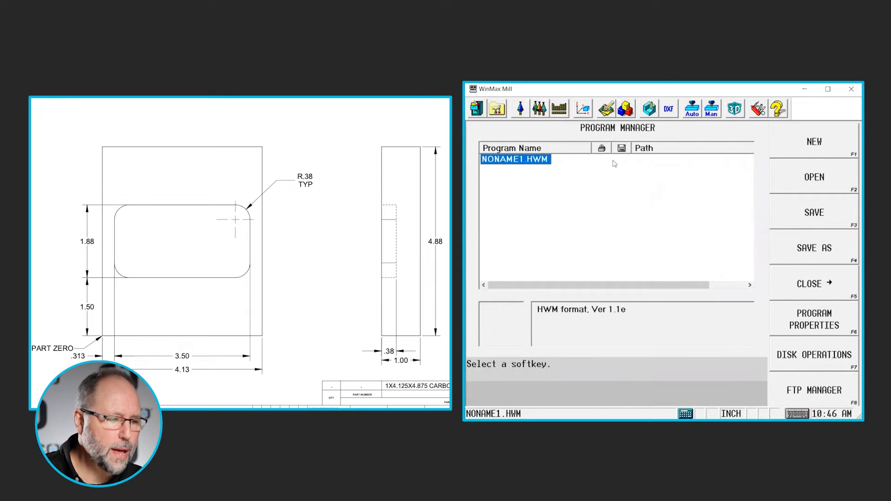
Create a new conversational program, NONAME2.HWM, from Program Manager
left_click(814, 147)
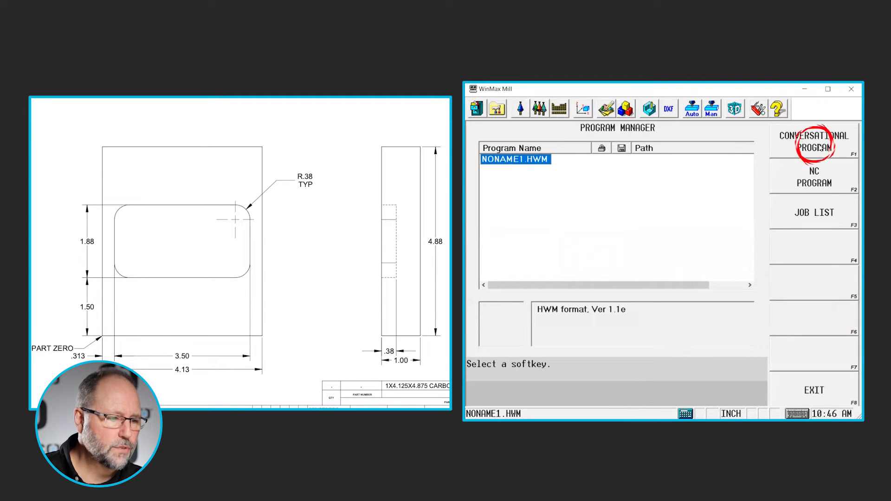
left_click(813, 141)
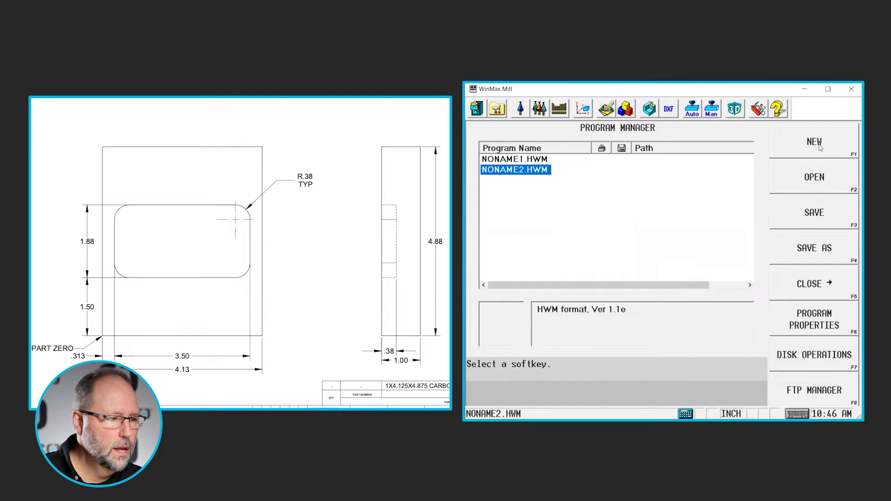
mouse_move(581, 108)
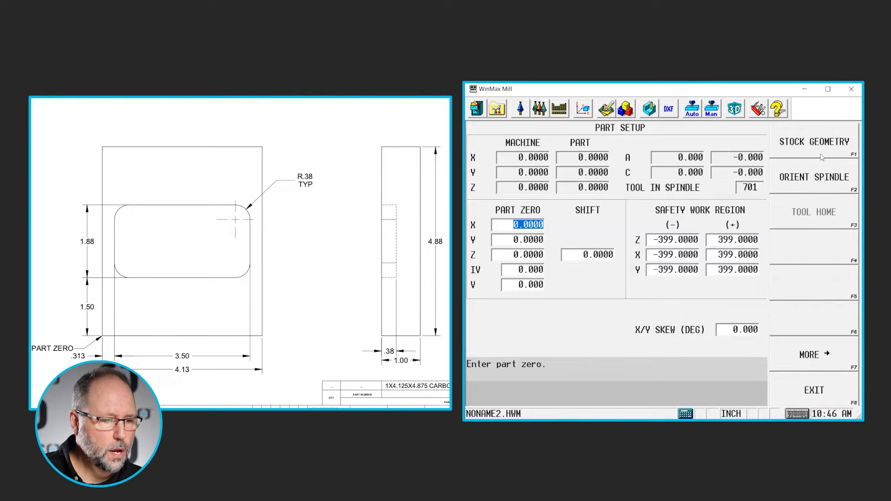
Turn on manual stock sizing and enter box dimensions 4.13 x 4.88 x 1.125 inches
left_click(813, 142)
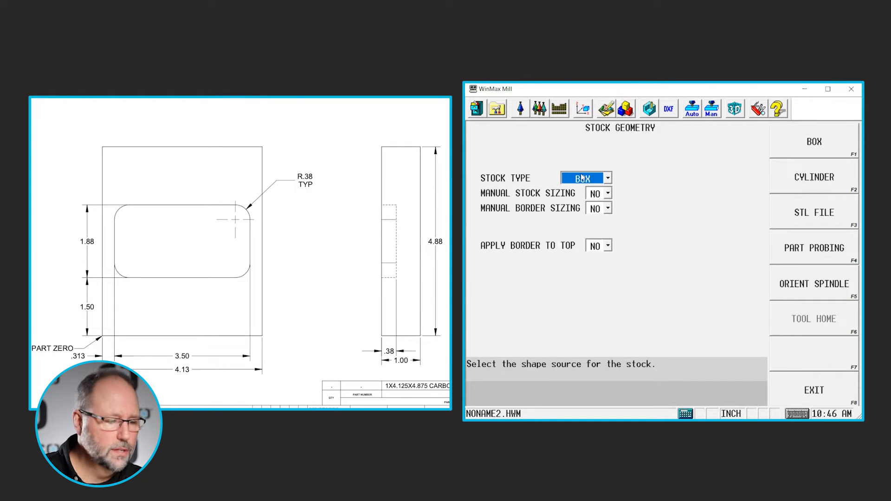
left_click(606, 193)
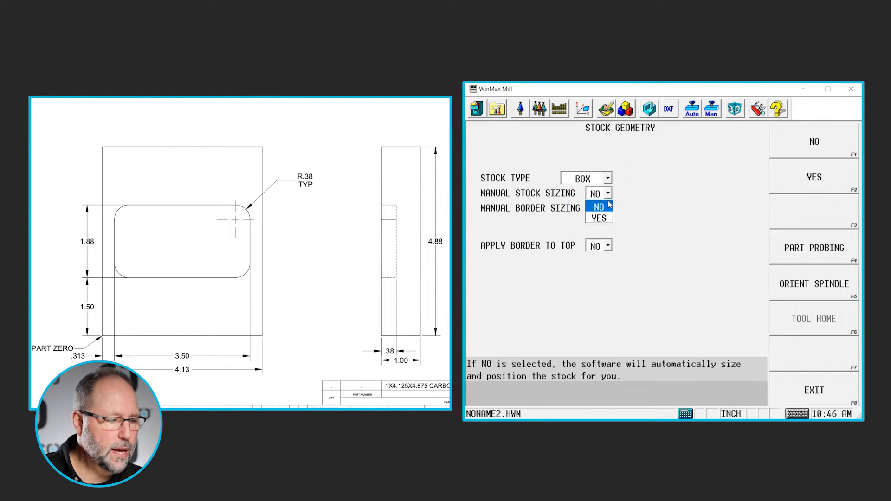
left_click(598, 218)
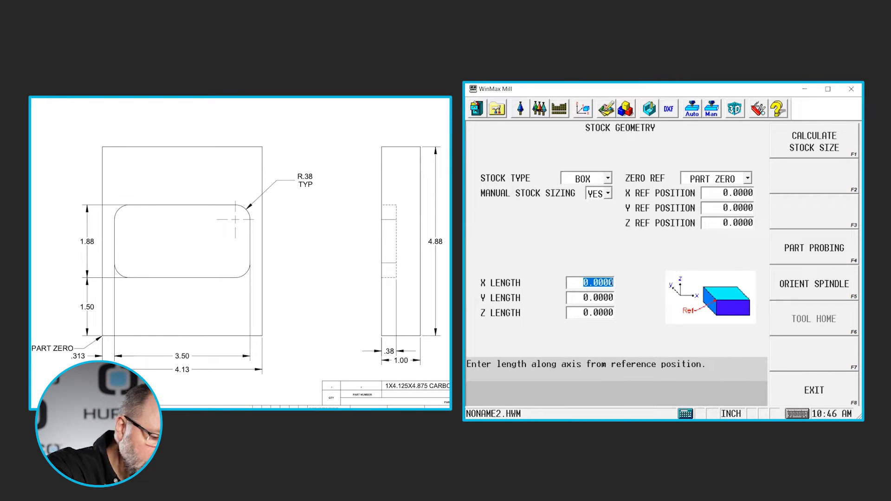
type("4.1")
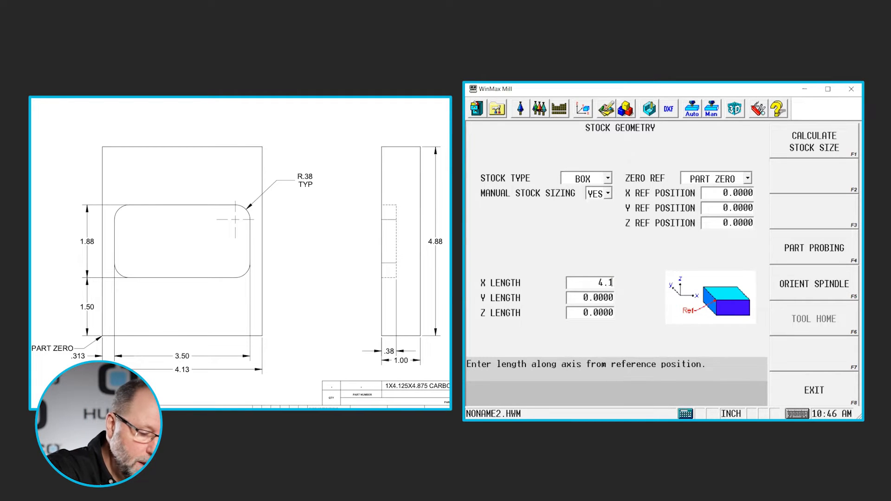
type("300")
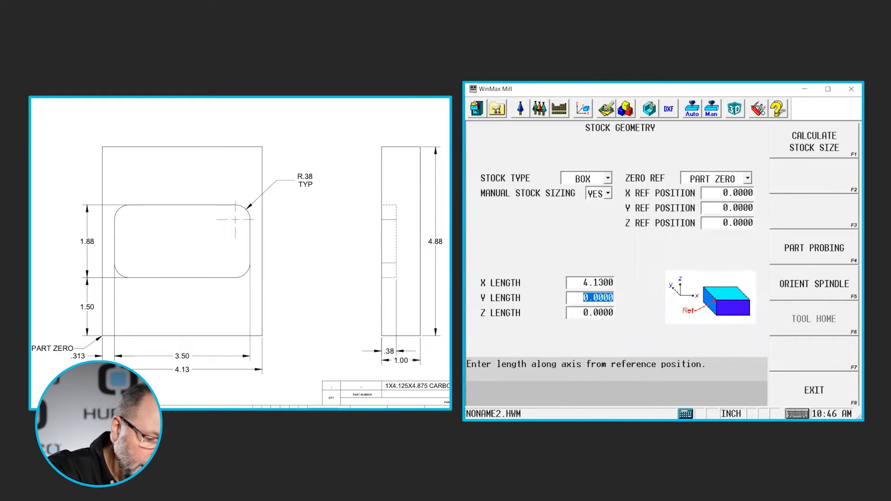
type("4.88")
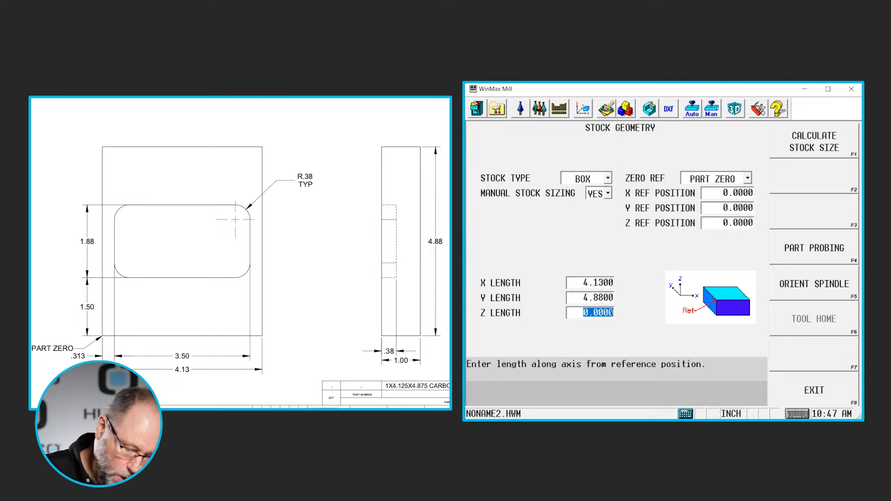
type("1")
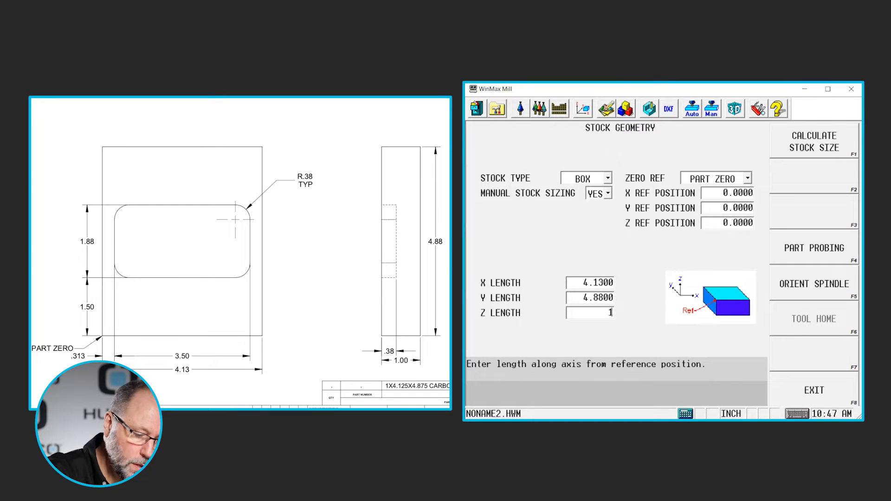
type("1250")
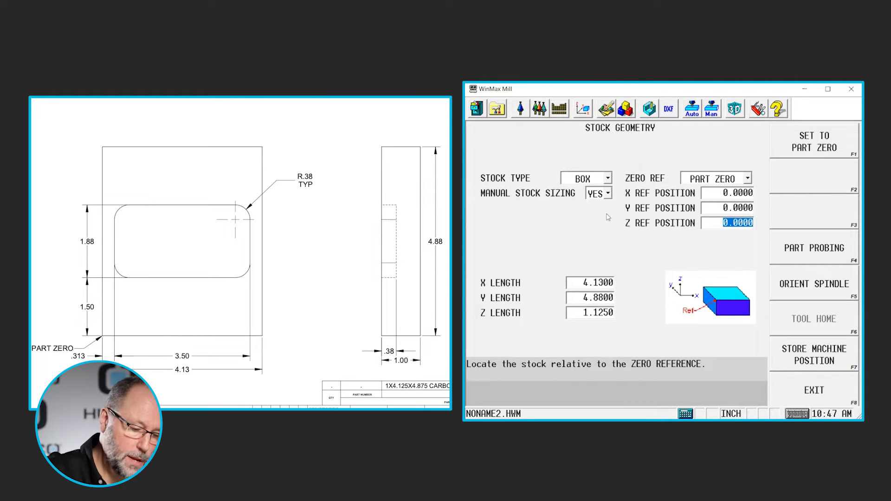
Enter 0.125 as the stock's Z reference position
type(".12")
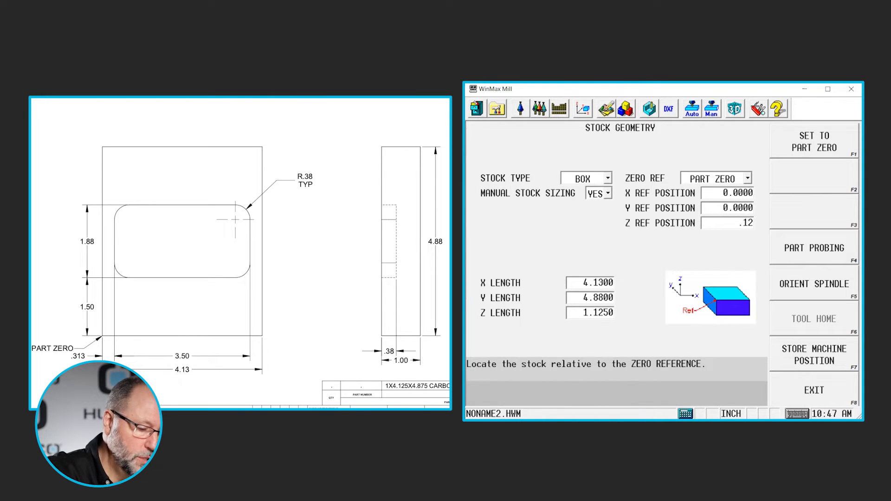
left_click(585, 178)
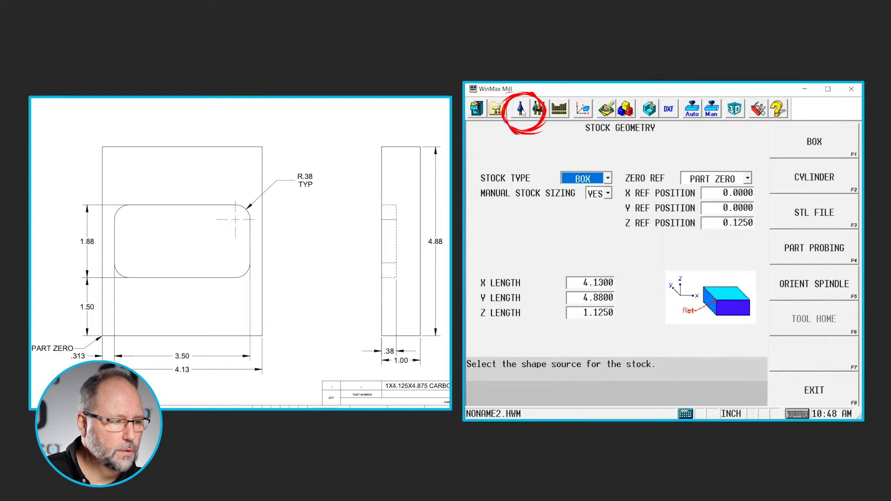
Open Tool Setup and load the stored record for tool number 1
left_click(497, 108)
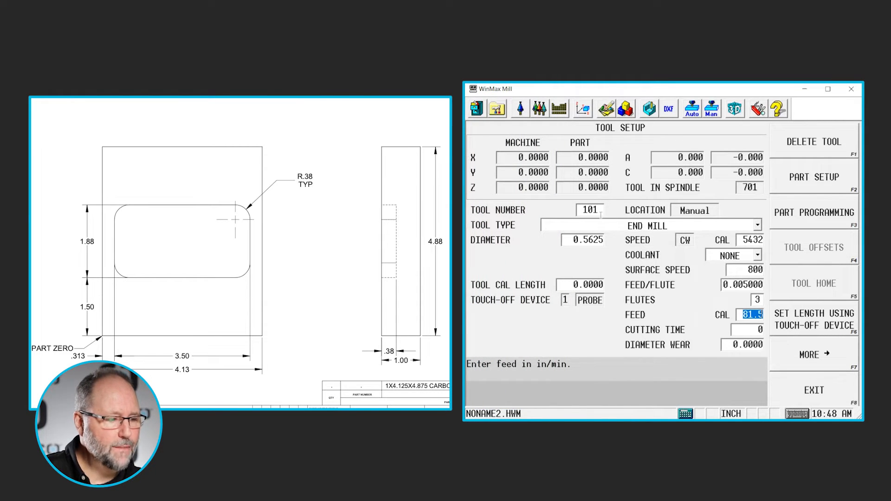
left_click(589, 210)
type("1")
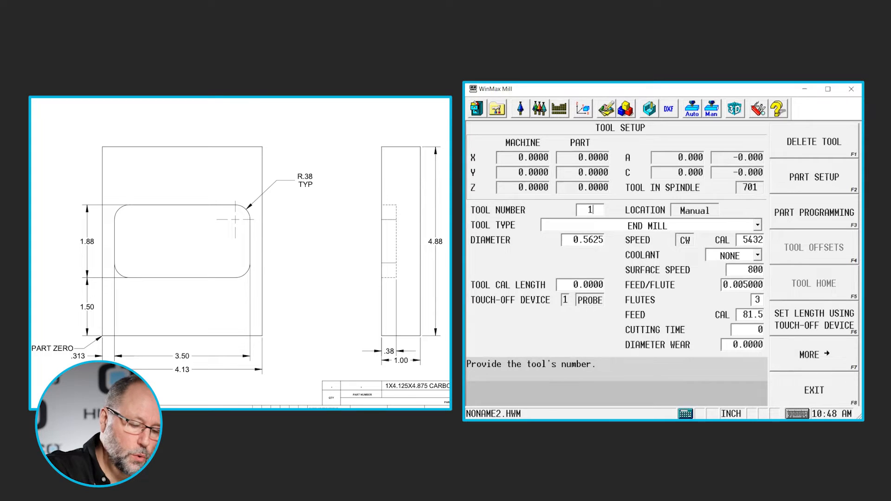
left_click(651, 225)
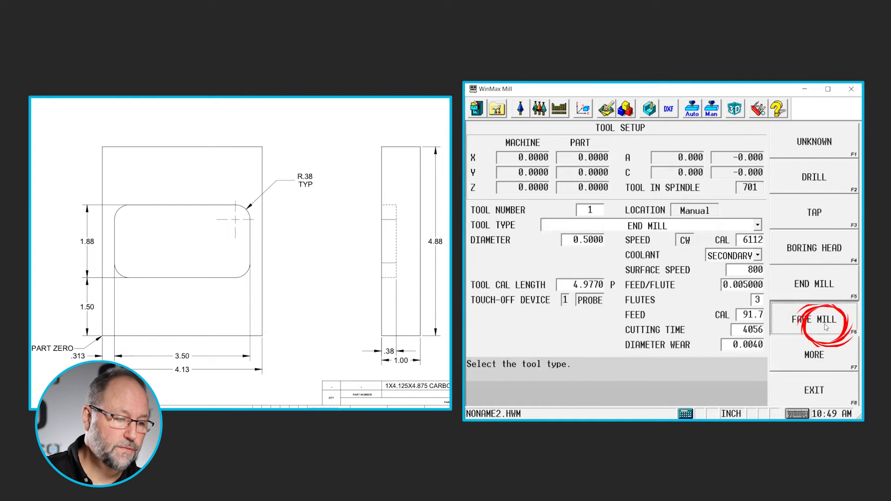
Set tool 1's type to Face Mill, giving a 3.0000 diameter
left_click(813, 319)
type("3.0000")
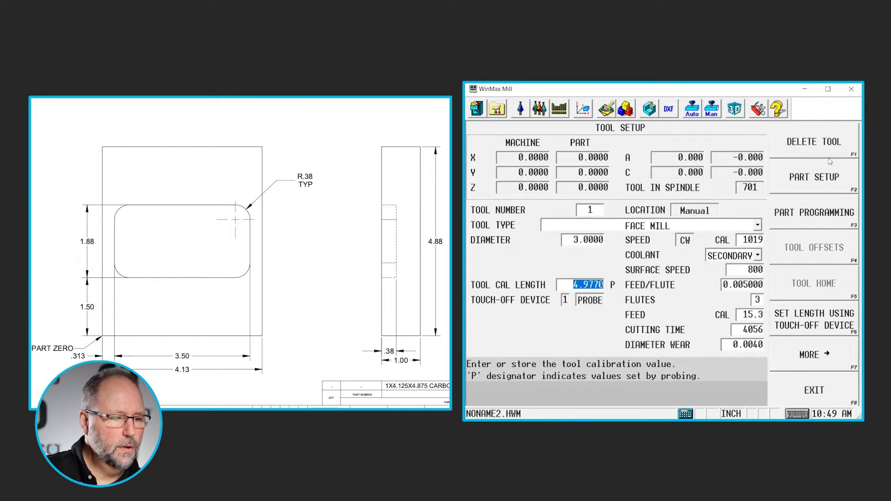
mouse_move(766, 288)
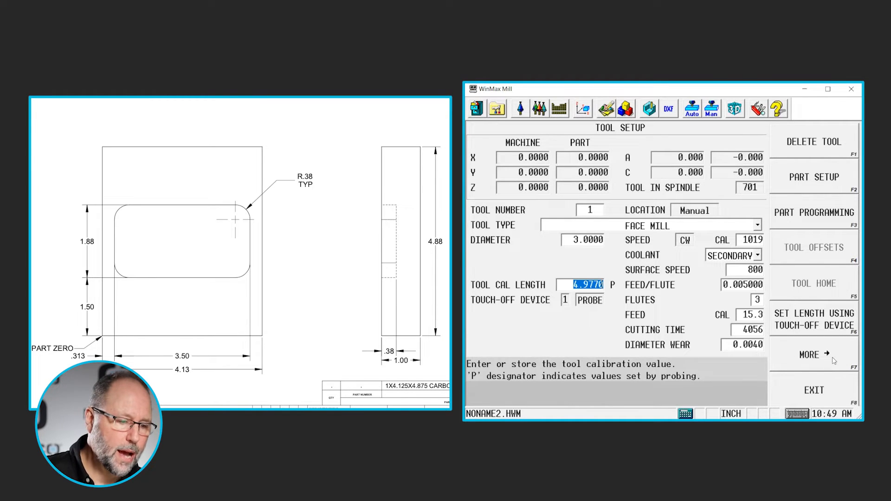
Set face mill geometry to 0.375 cutting length, 6.0 tool length and 45-degree angle
left_click(813, 354)
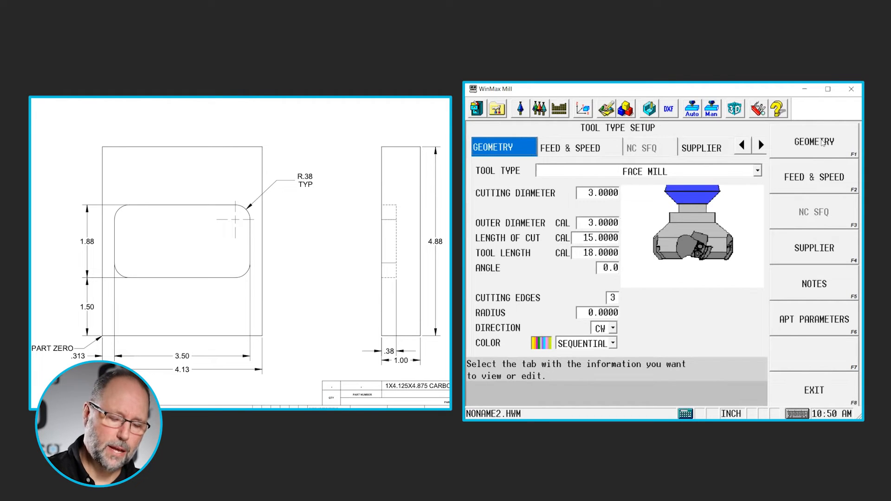
left_click(597, 193)
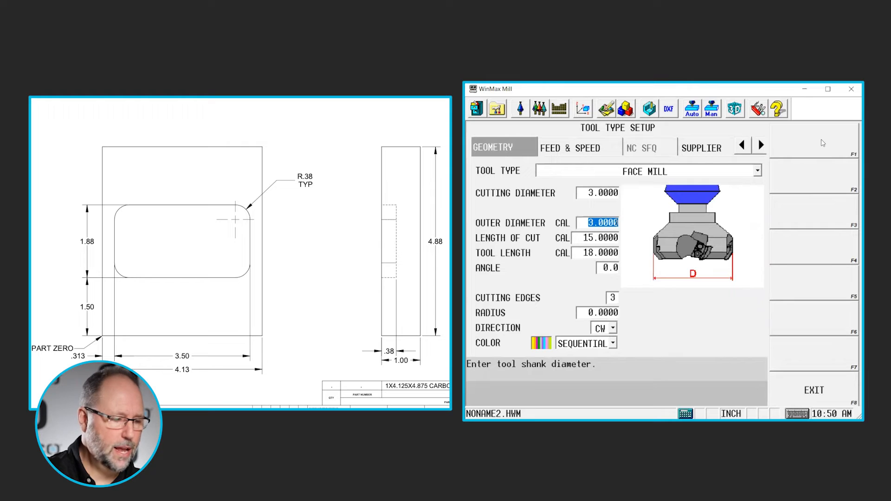
left_click(597, 238)
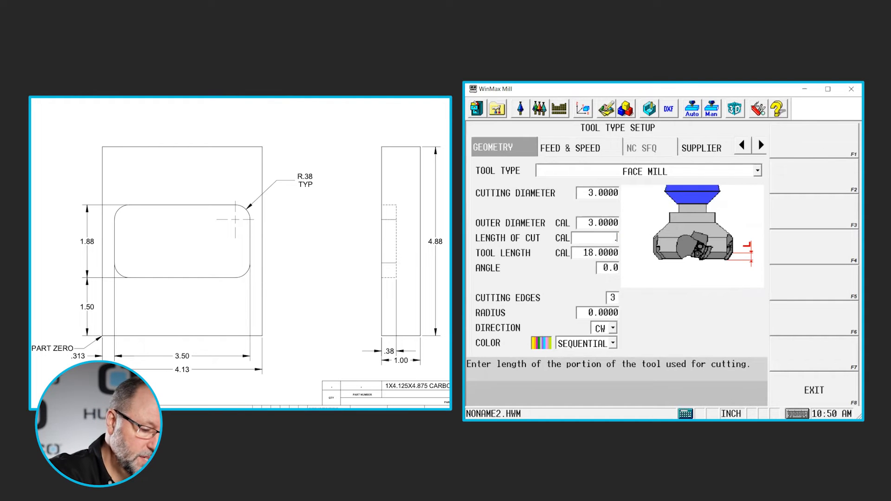
type(".37")
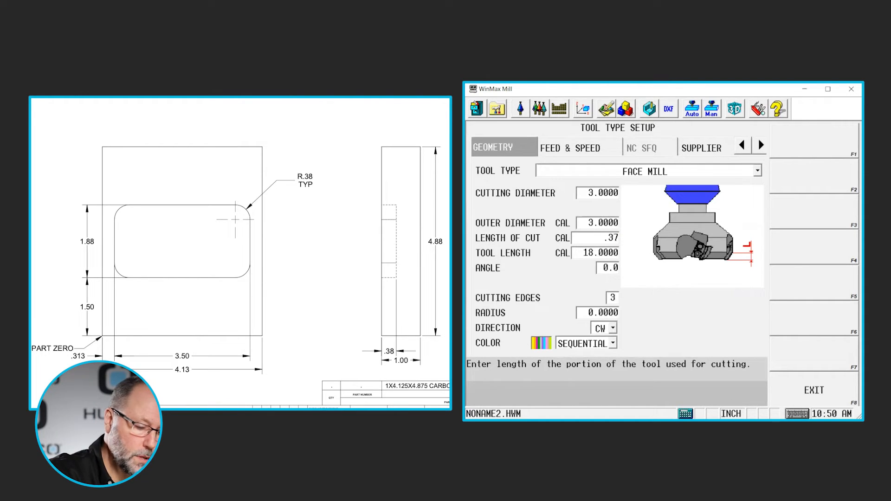
left_click(608, 267)
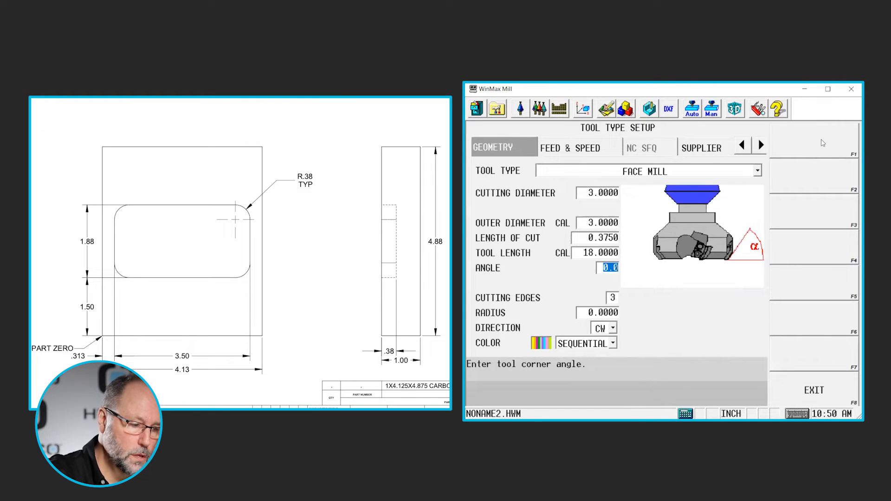
left_click(598, 253)
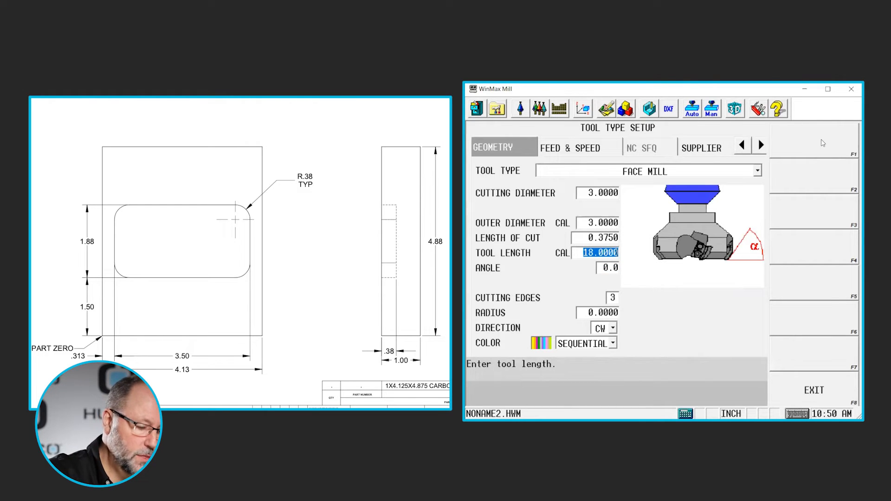
type("6.0000")
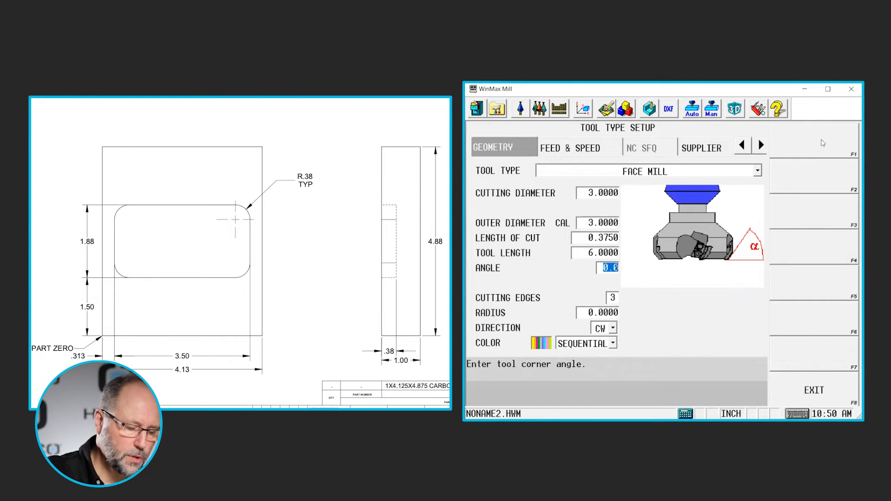
type("45")
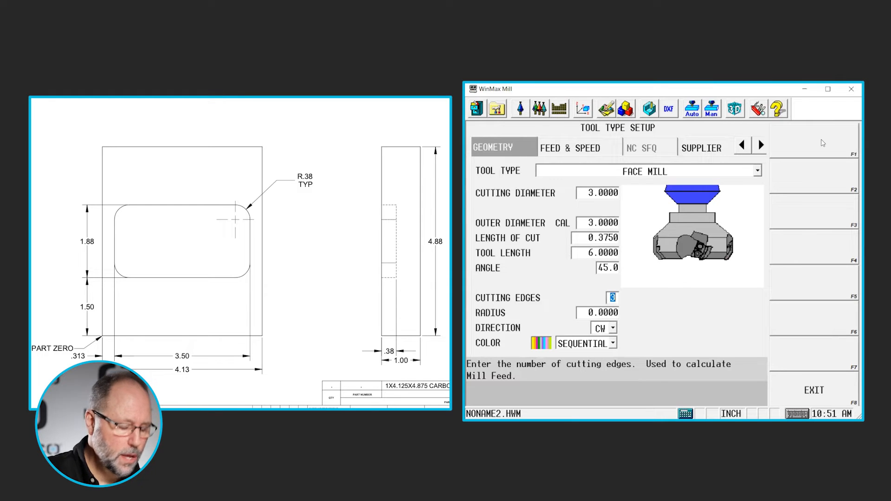
Give the face mill 5 cutting edges, clockwise direction and Sequential path colour
type("5")
left_click(597, 313)
type("0.0310")
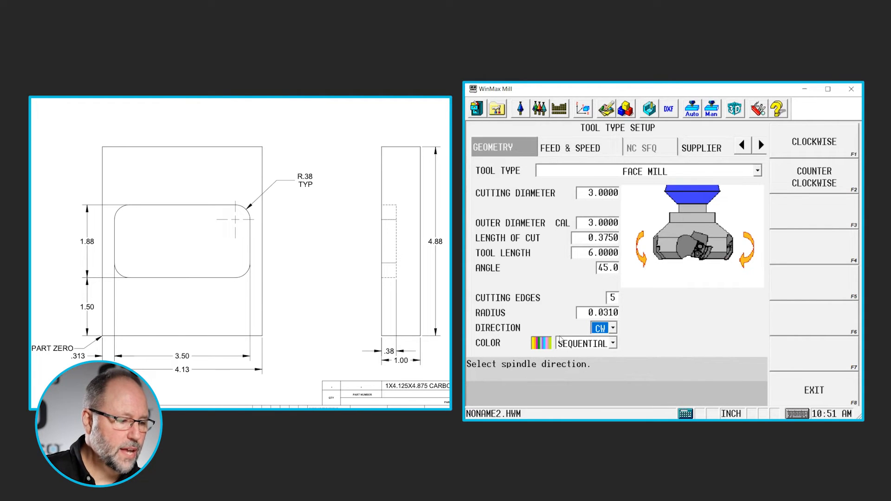
left_click(585, 342)
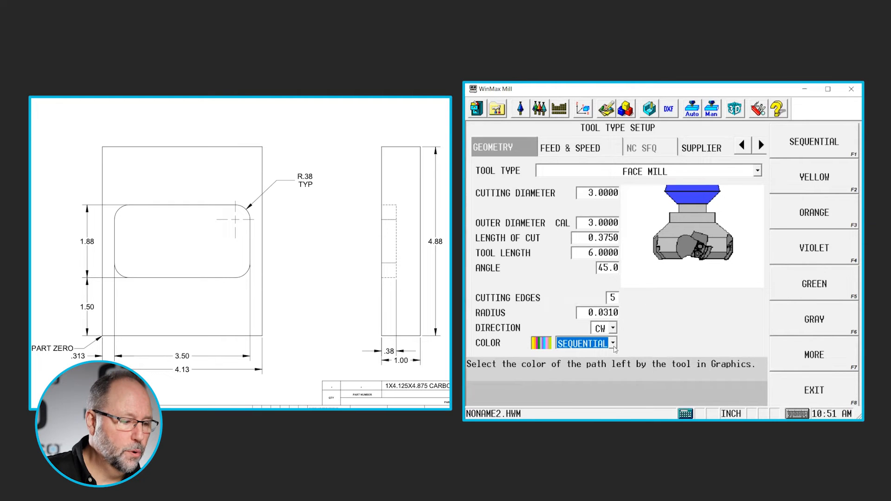
left_click(612, 343)
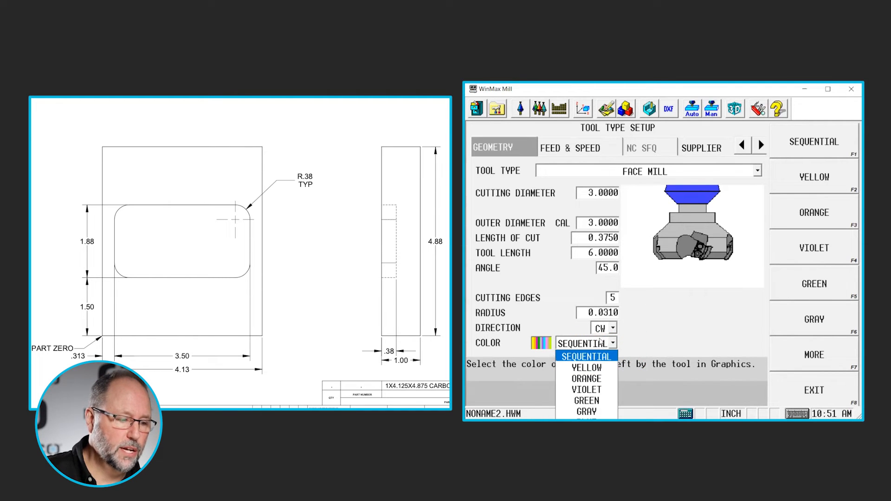
left_click(584, 357)
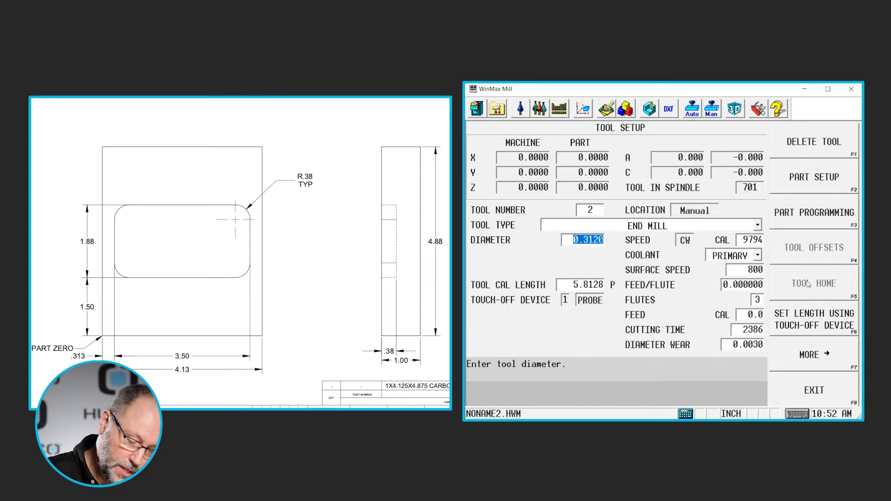
Enter 11/16 (0.6875 inch) as tool 2's end mill diameter
type("11")
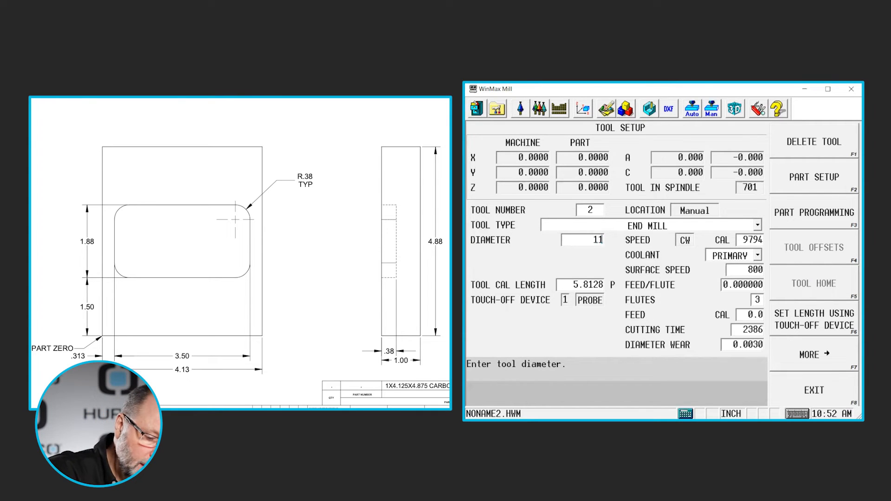
type("16")
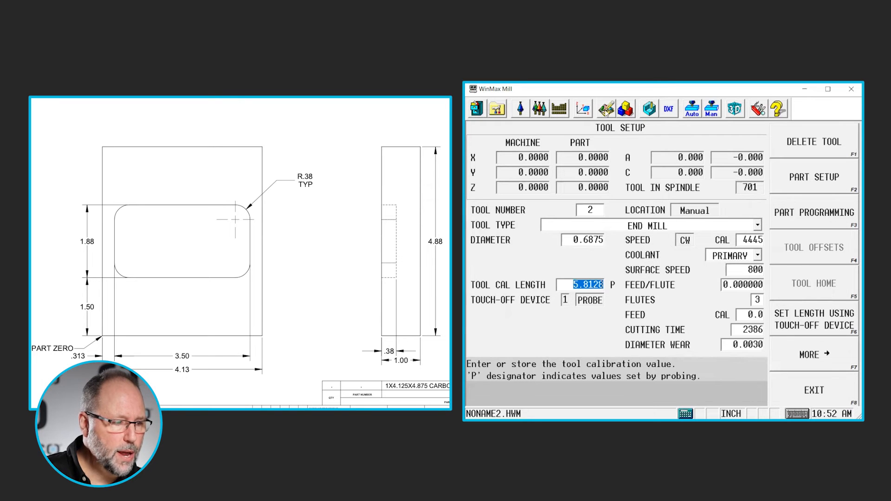
mouse_move(519, 108)
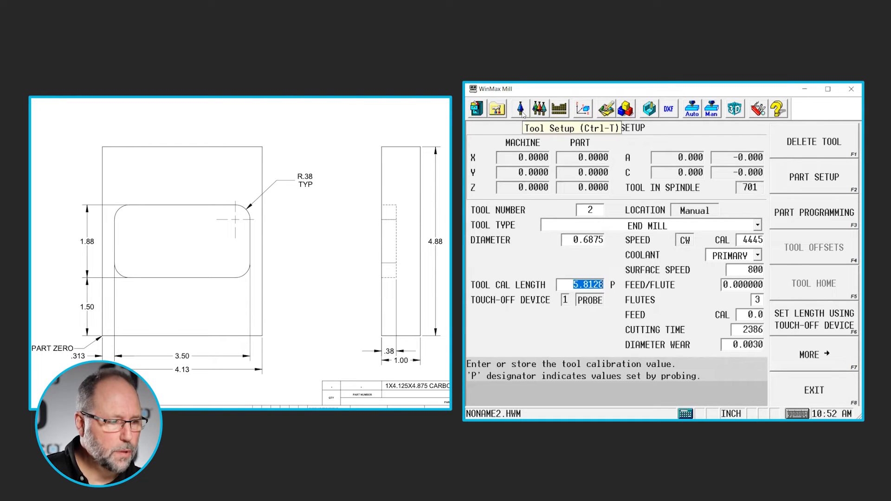
mouse_move(496, 108)
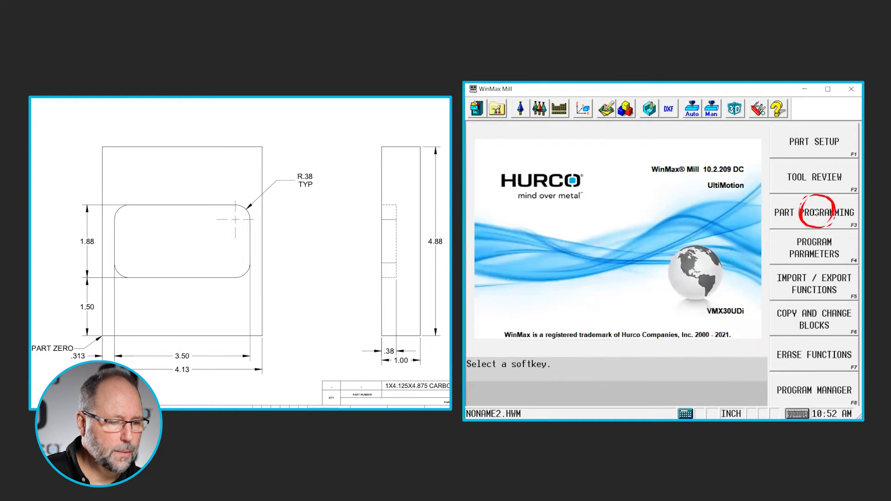
Open Part Programming and choose Milling Face for the first block
left_click(813, 212)
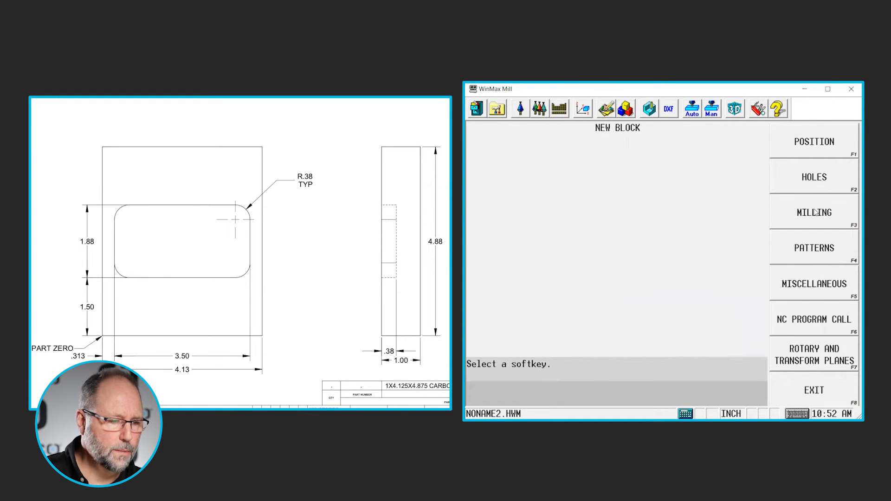
left_click(813, 212)
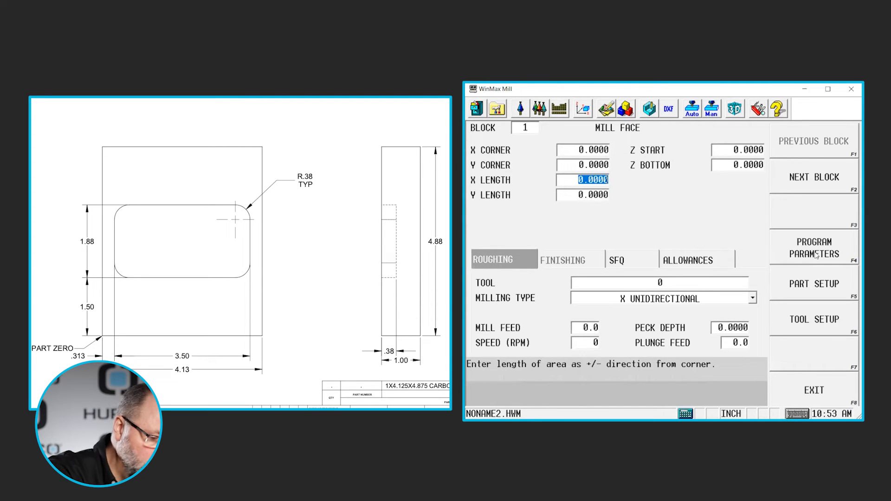
Enter face block X length 4.13, Y length 4.88 and Z start 0.125
type("4.13")
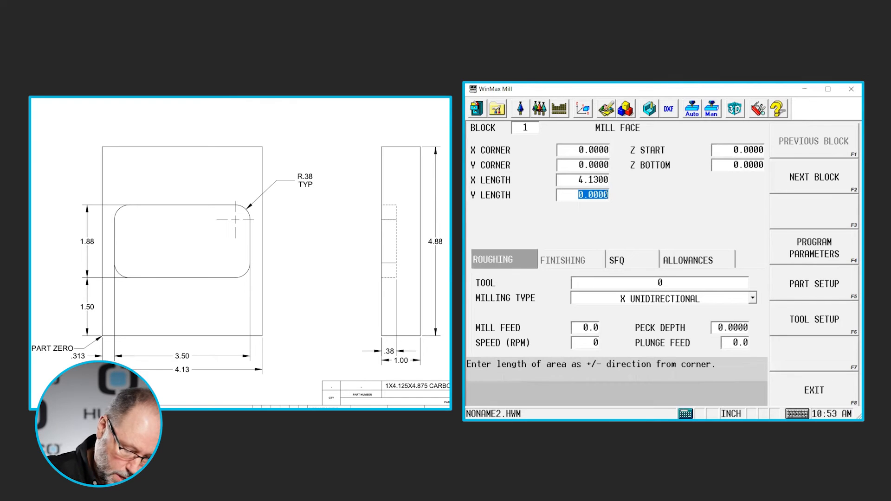
type("4")
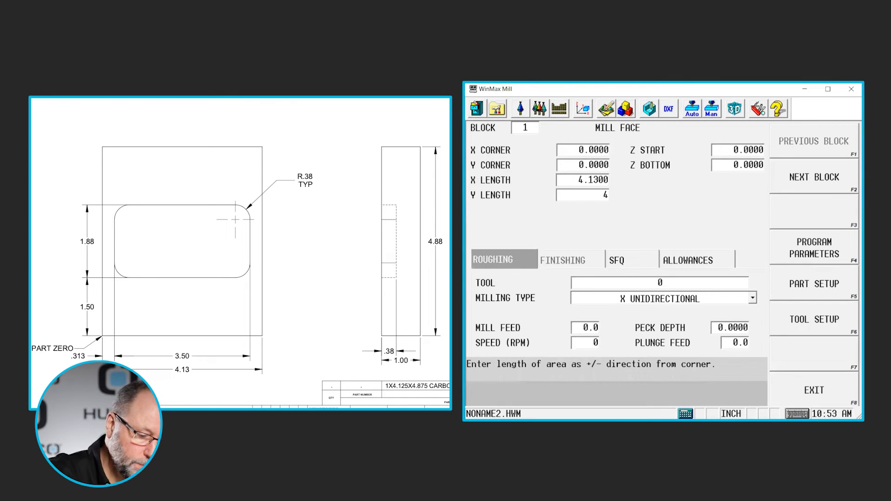
type("4.8800")
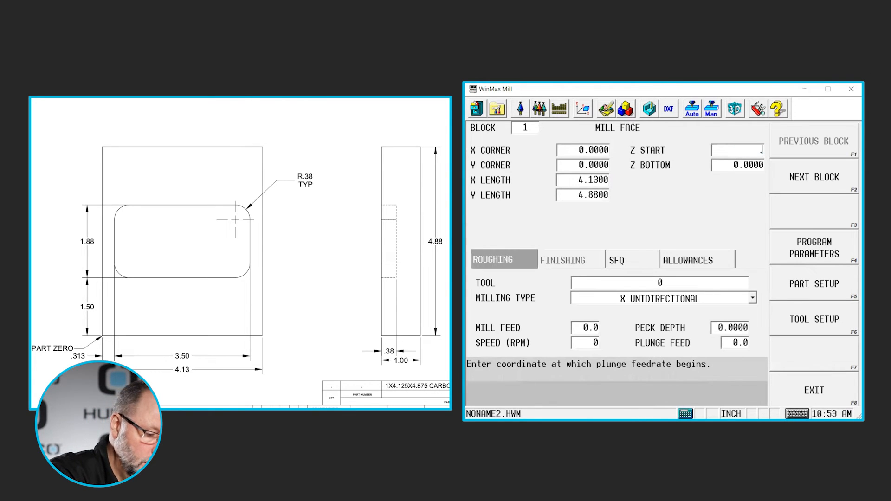
type(".12")
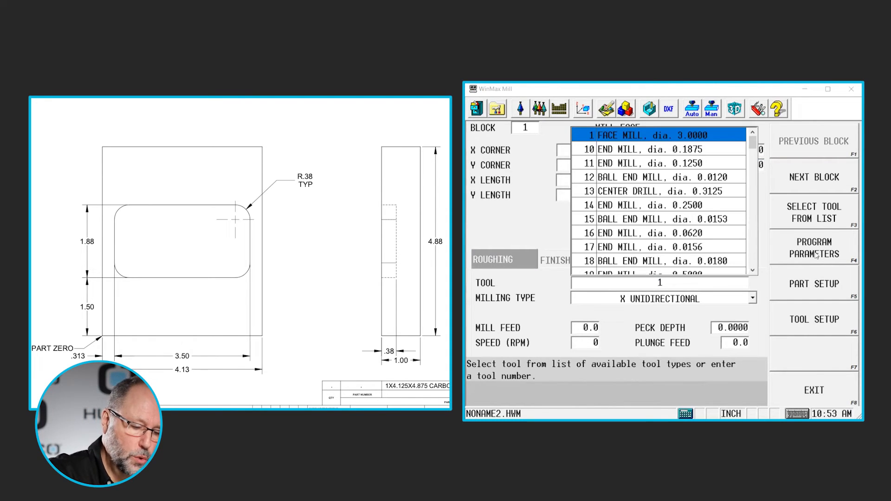
Assign tool 1 (3.0 face mill) with X bidirectional milling and 10.0 plunge feed
left_click(653, 135)
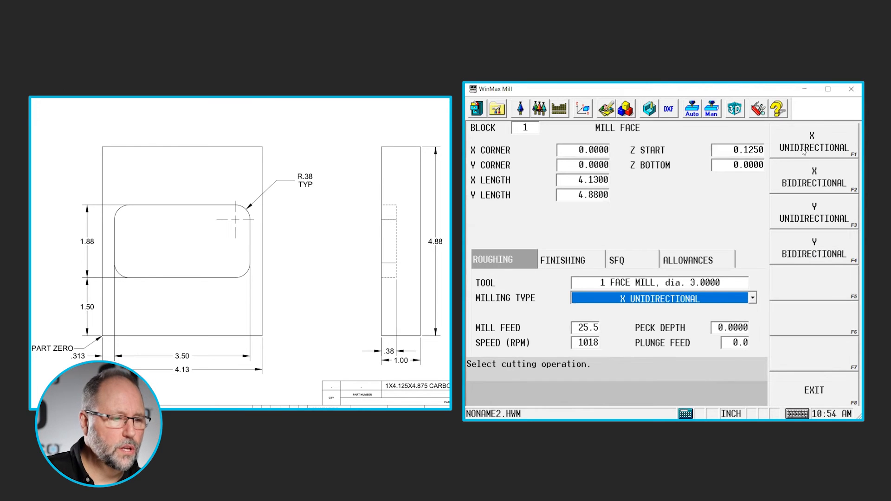
left_click(662, 297)
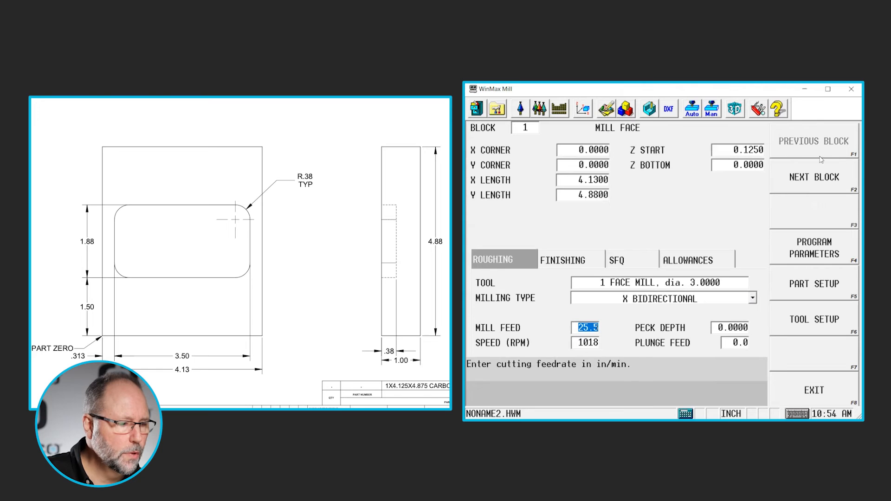
left_click(731, 328)
type("10")
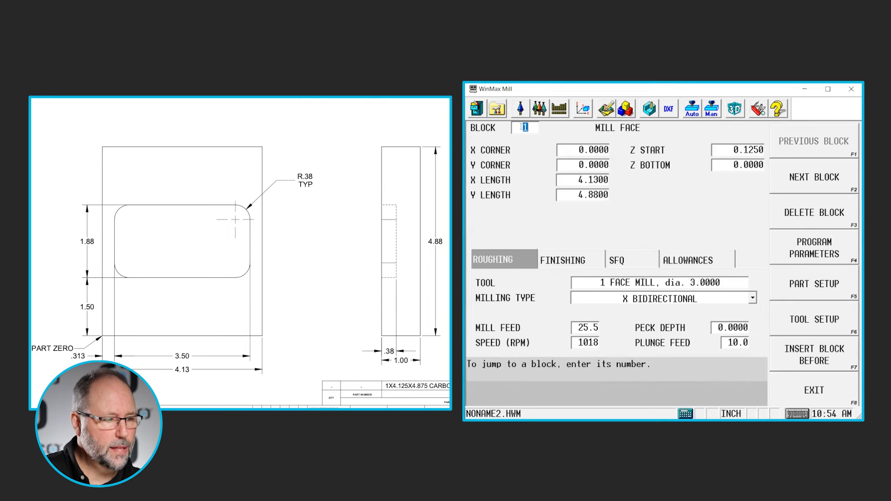
mouse_move(804, 197)
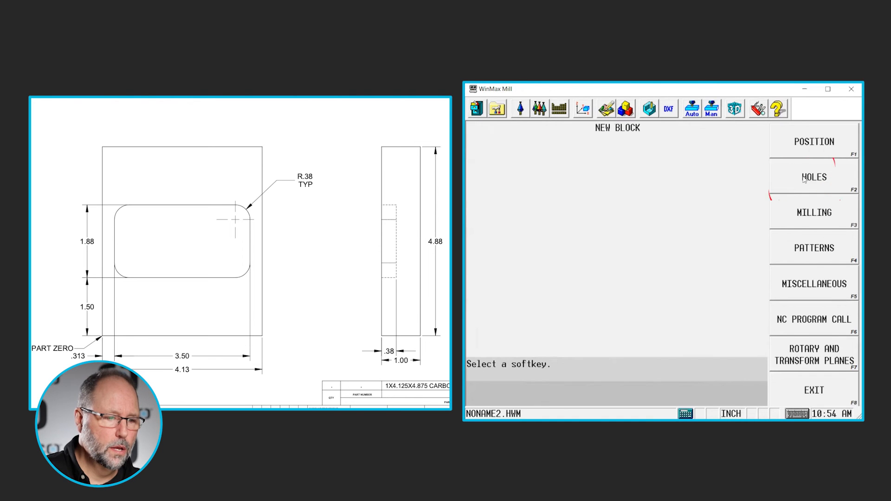
left_click(812, 212)
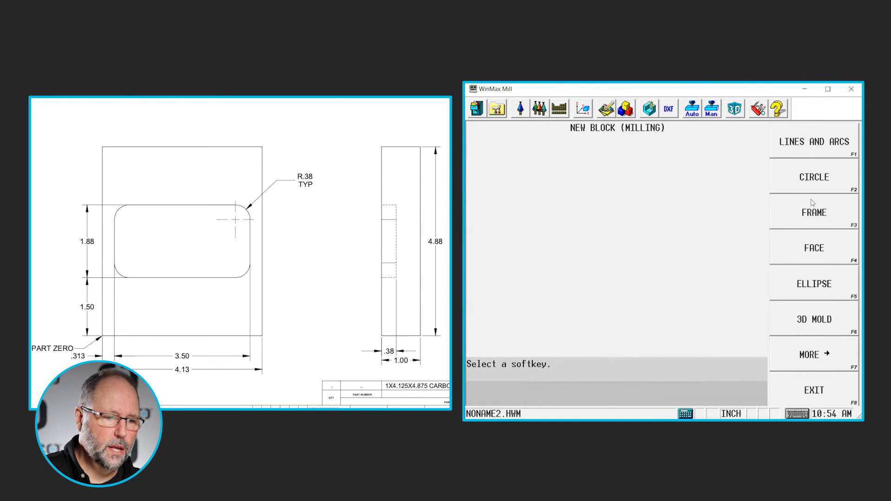
left_click(813, 212)
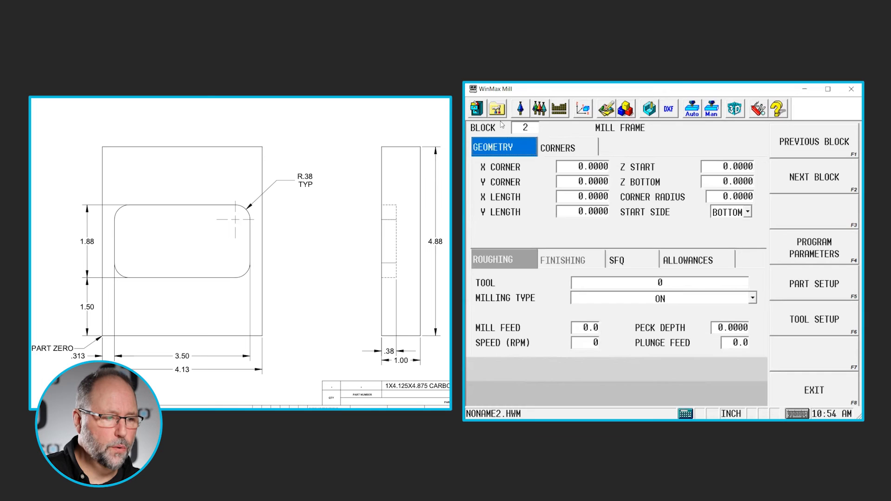
left_click(523, 127)
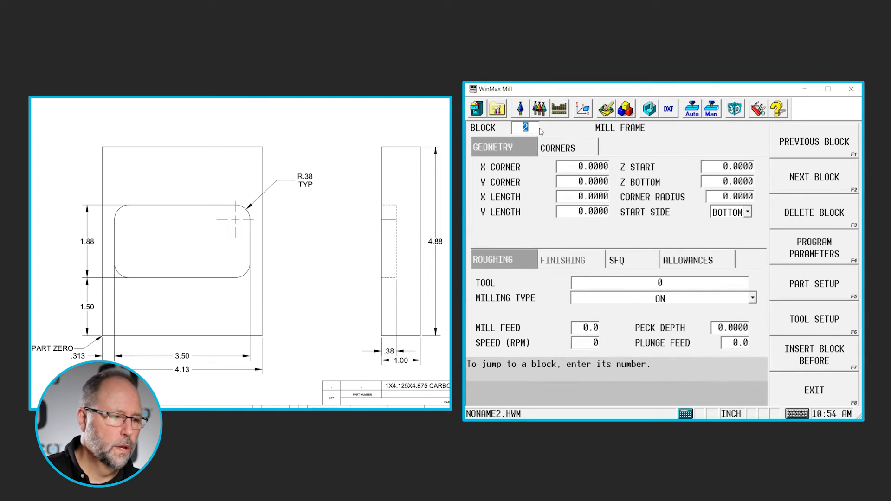
left_click(582, 167)
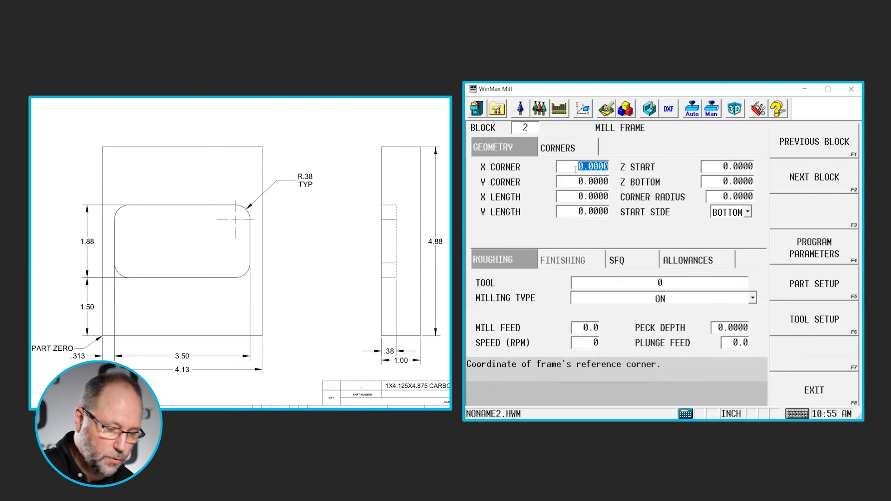
Enter frame corner 0.313, 1.5, lengths 3.5 by 1.88, Z 0.1 to -0.38, radius 0.38
type(".313")
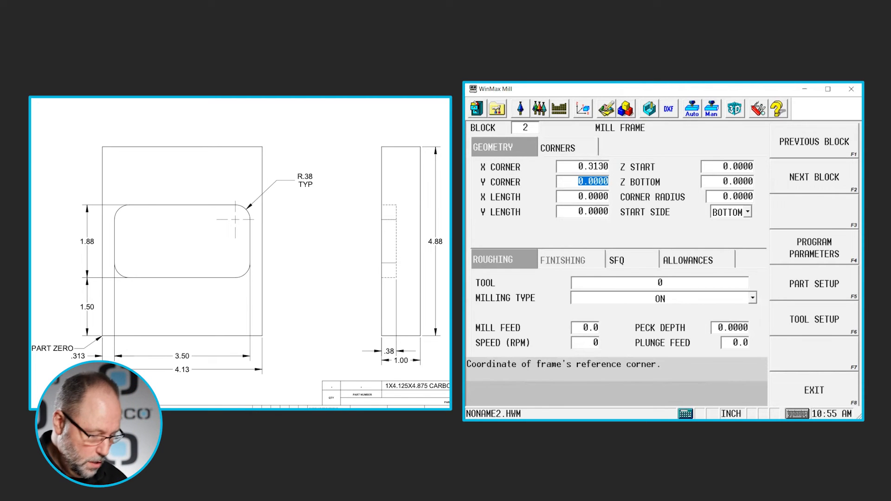
type("1")
left_click(582, 196)
type("3.5000")
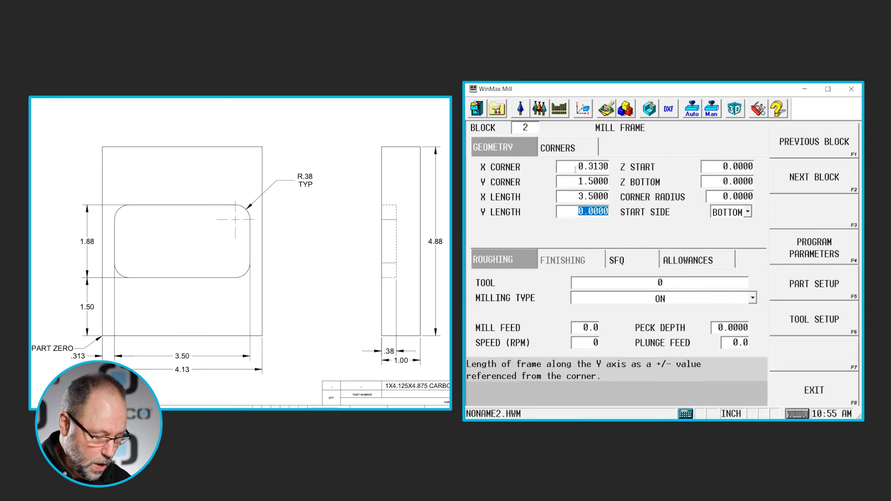
type("1")
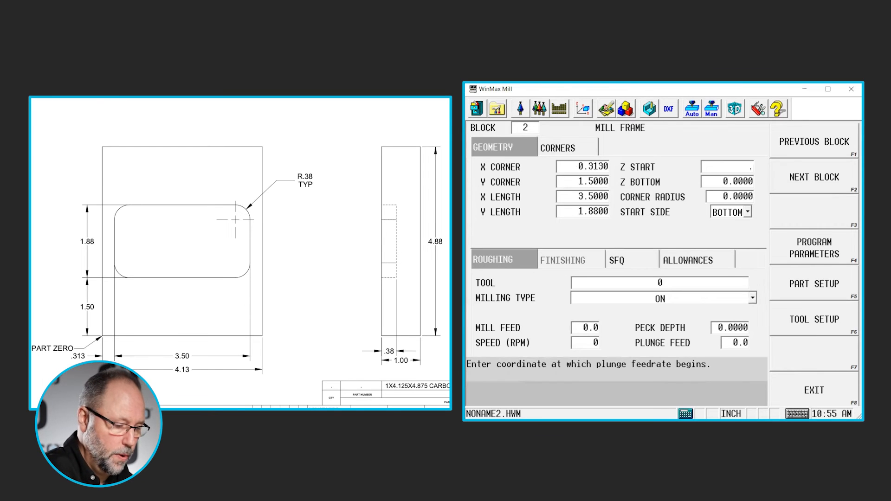
type("0.1000")
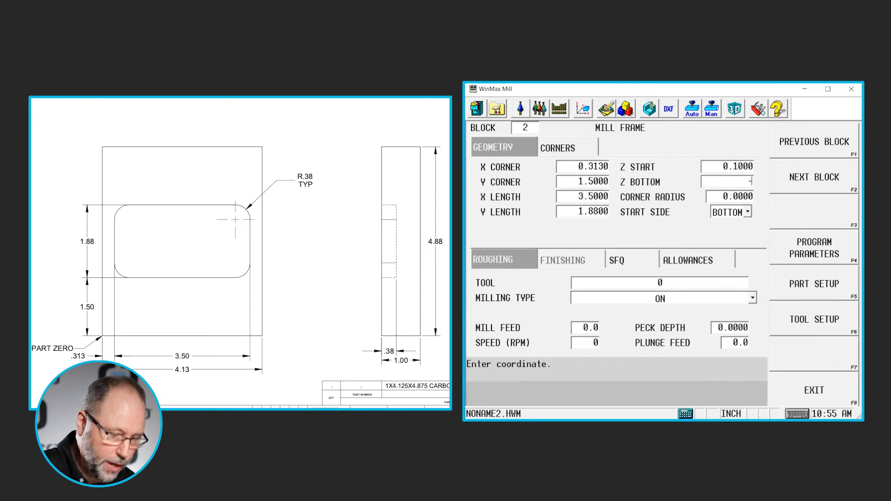
type("-.3")
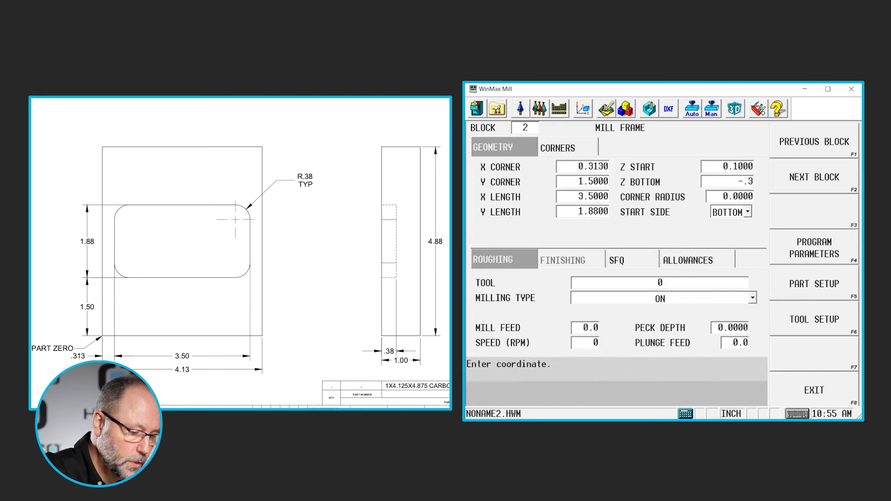
left_click(731, 196)
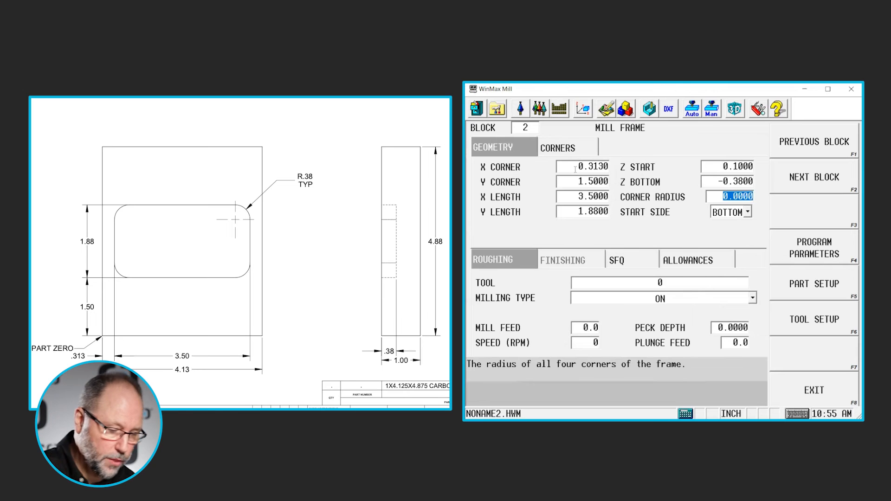
type(".3")
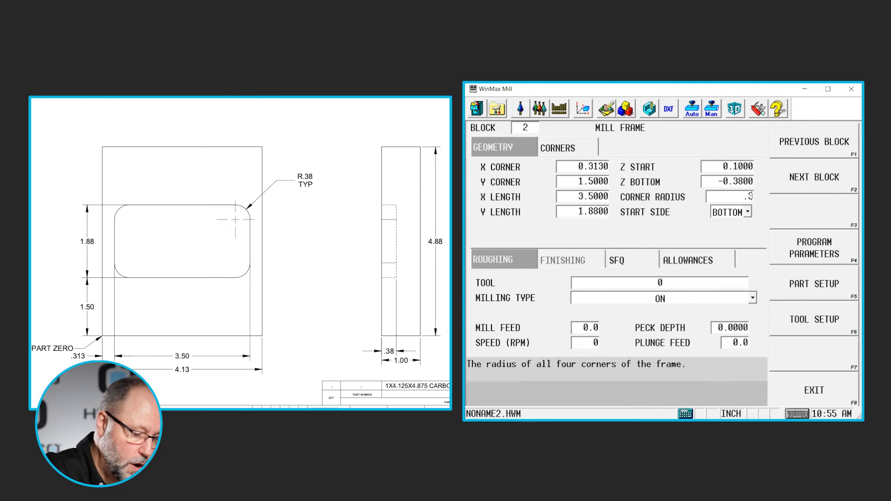
left_click(730, 211)
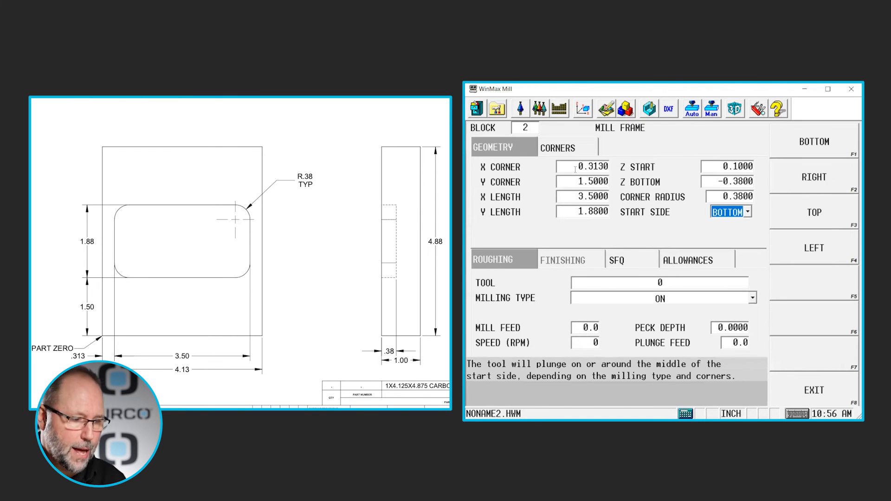
Keep Bottom start side; set Pocket Boundary milling, Outward pocket type, 0.125 peck depth
left_click(659, 283)
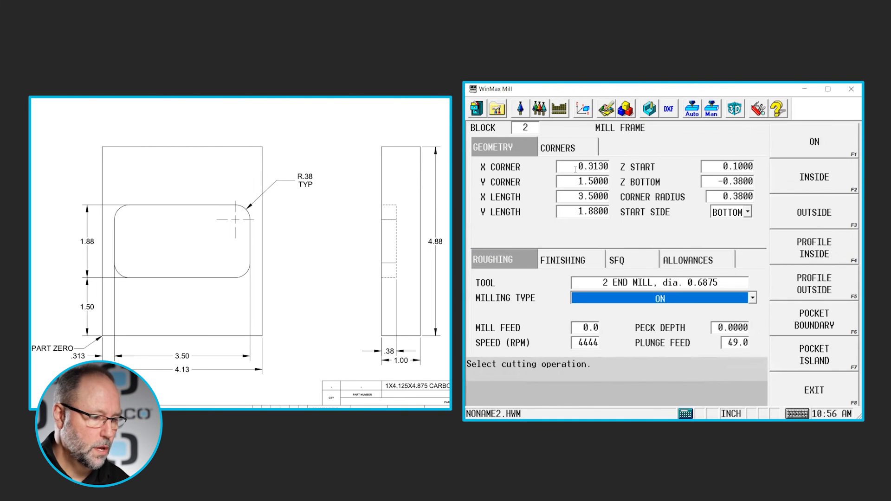
mouse_move(684, 239)
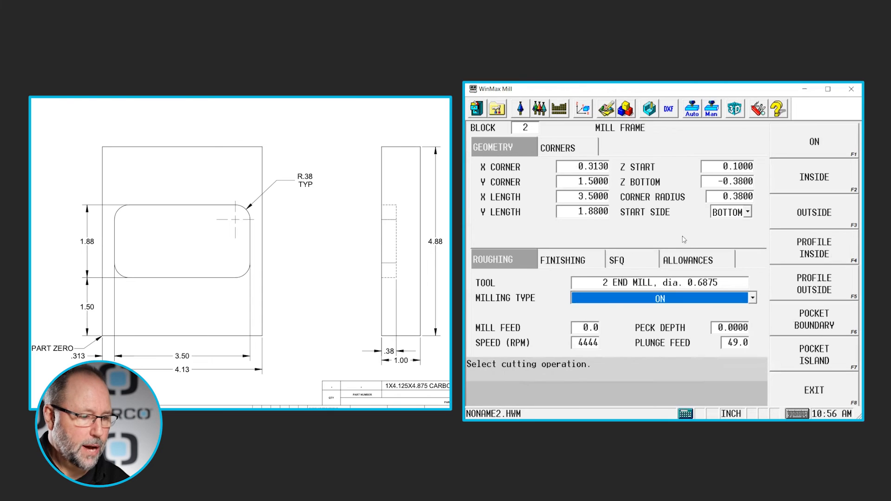
left_click(814, 319)
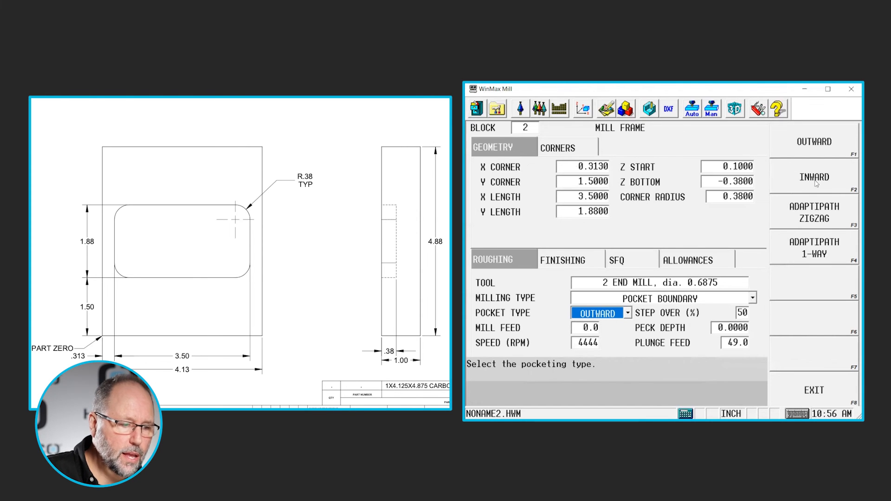
left_click(626, 312)
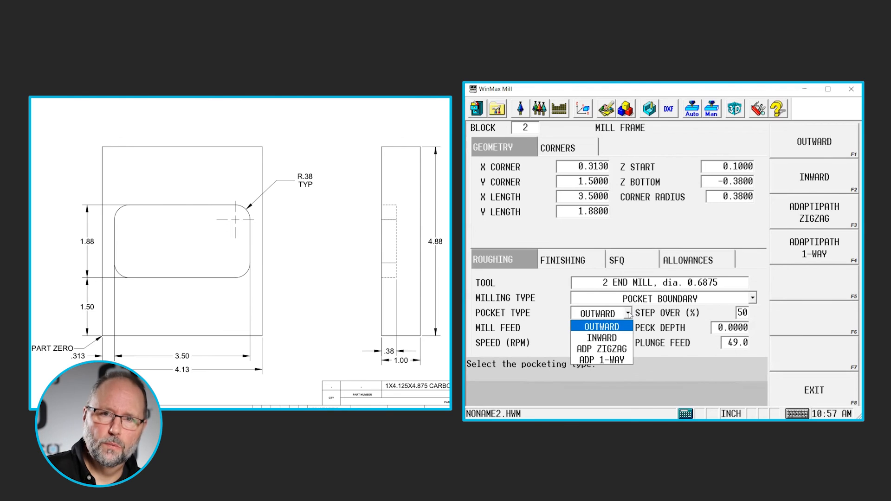
left_click(598, 326)
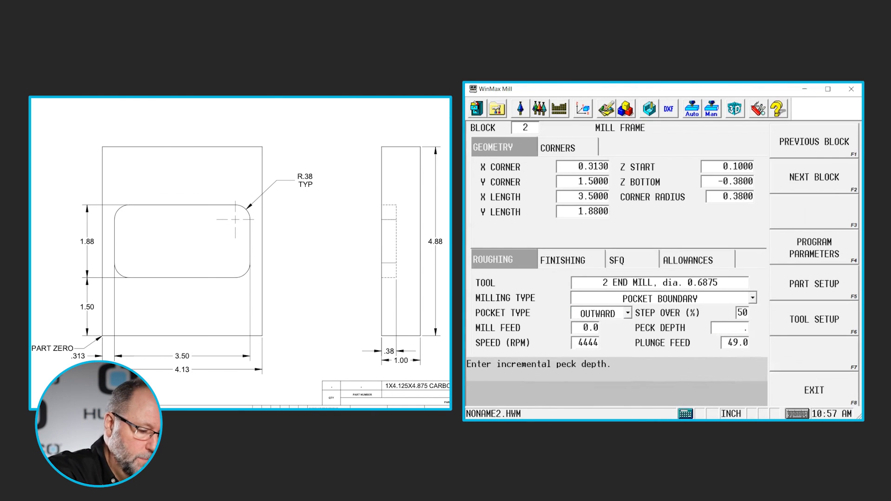
type(".125")
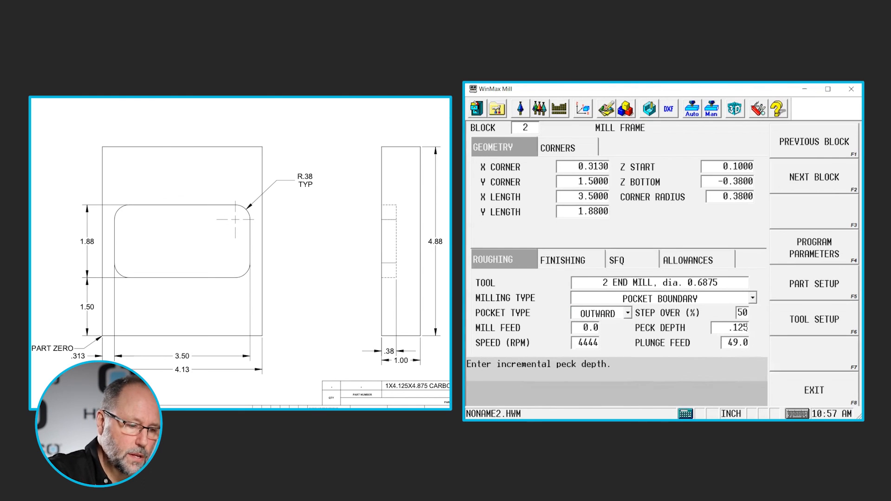
left_click(736, 342)
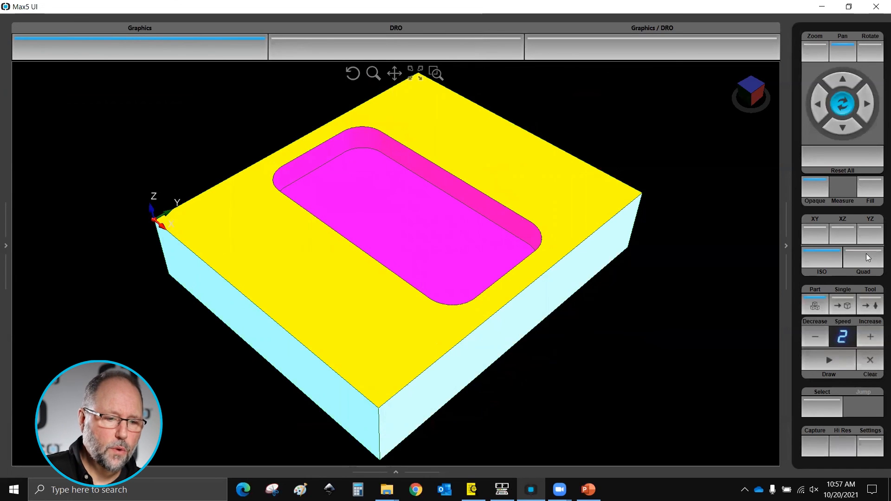
Switch to the XZ side view and run, pause, then resume the toolpath simulation
left_click(842, 233)
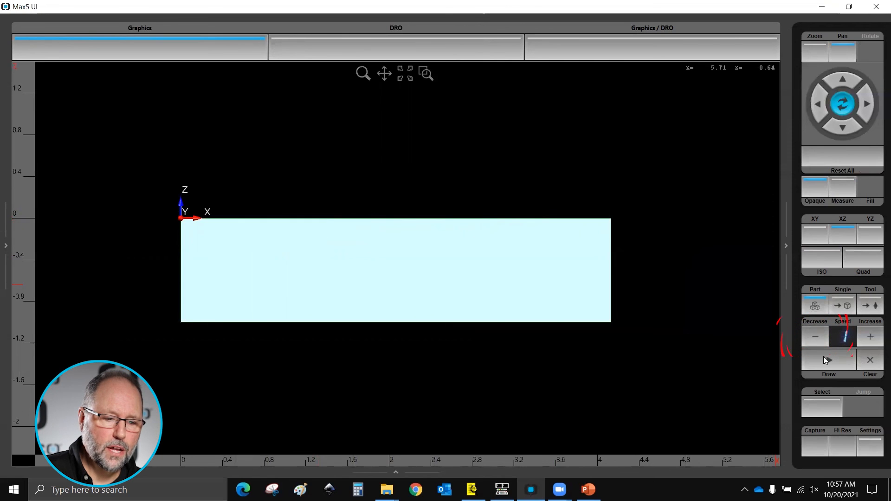
left_click(828, 359)
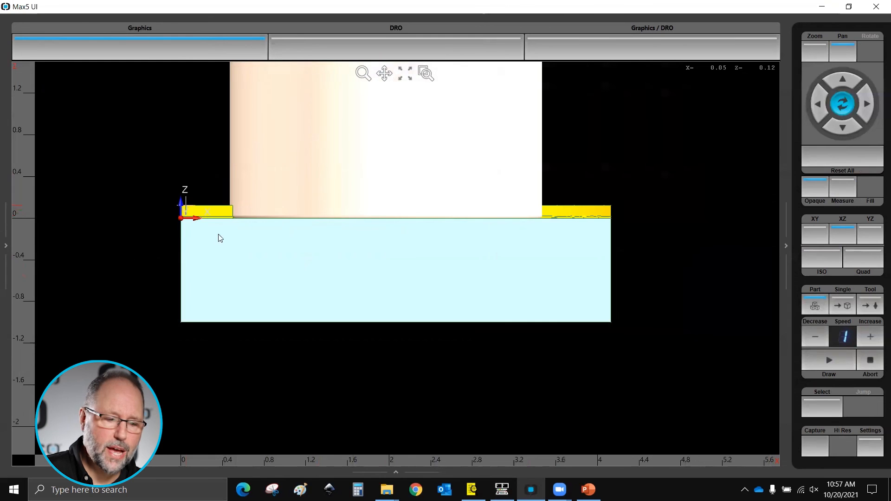
left_click(828, 360)
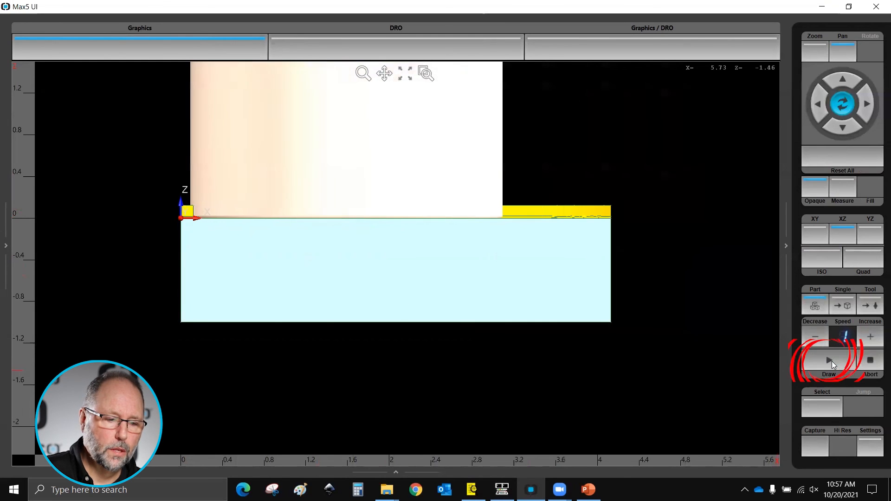
left_click(828, 360)
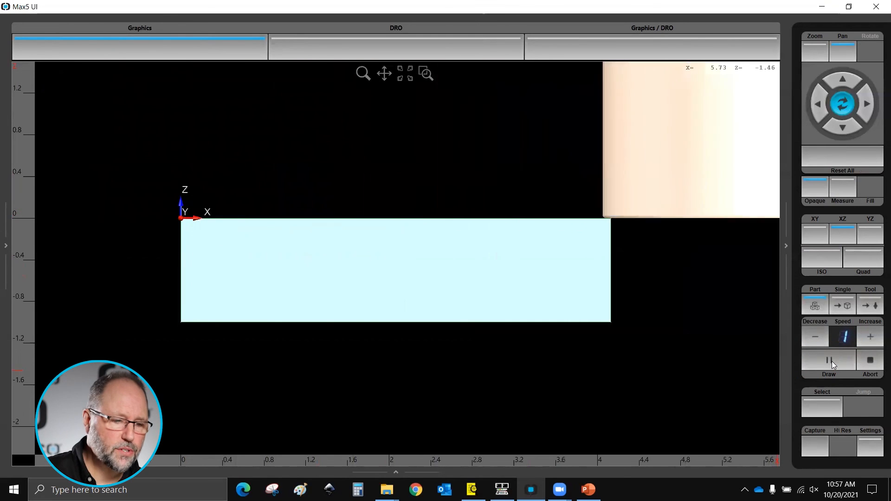